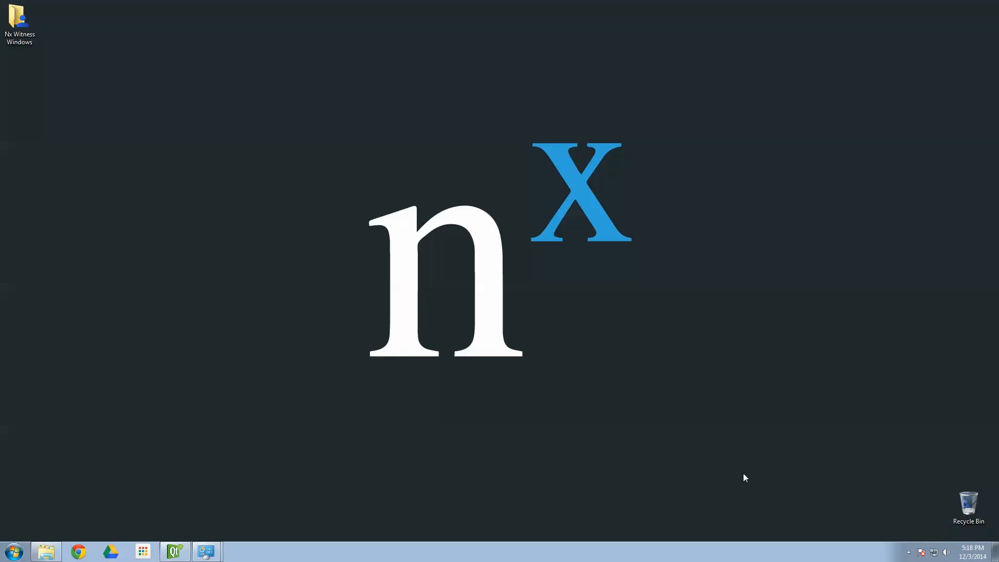
mouse_move(735, 451)
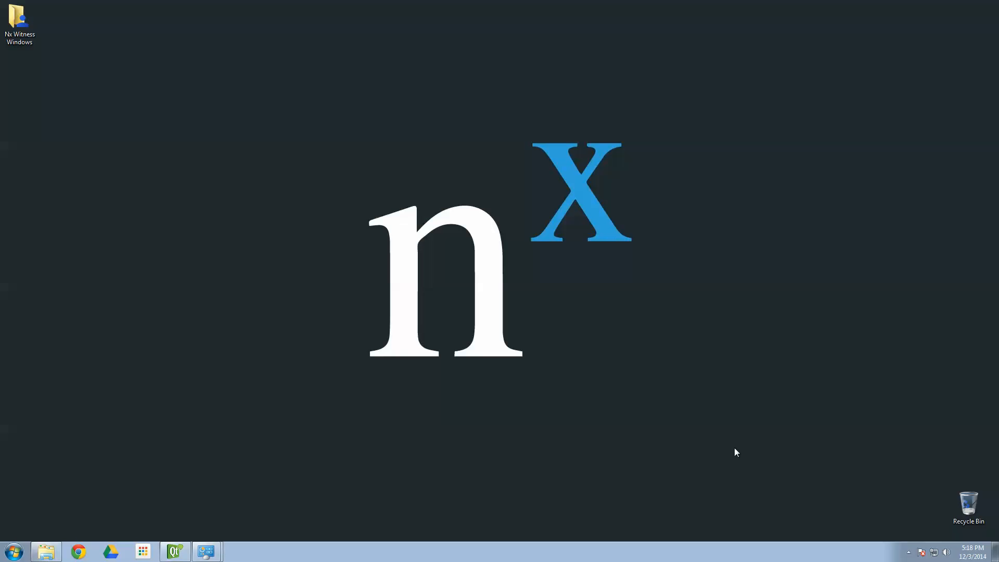
mouse_move(656, 387)
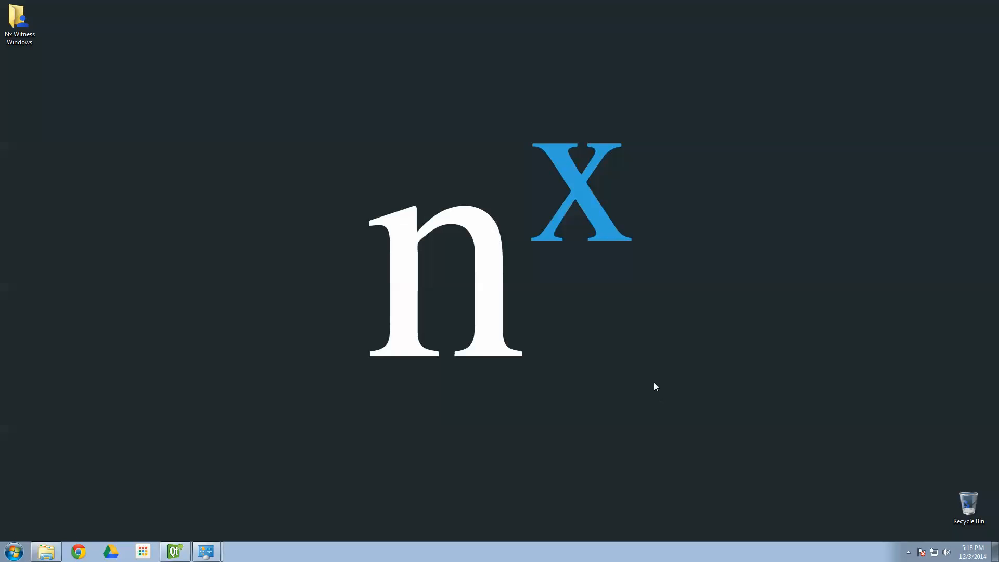
mouse_move(295, 286)
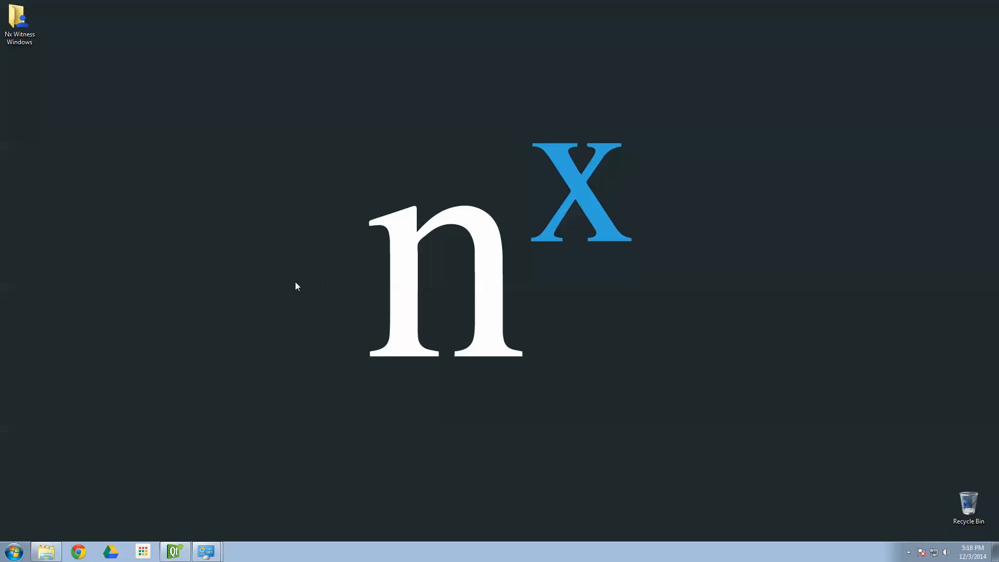
mouse_move(223, 204)
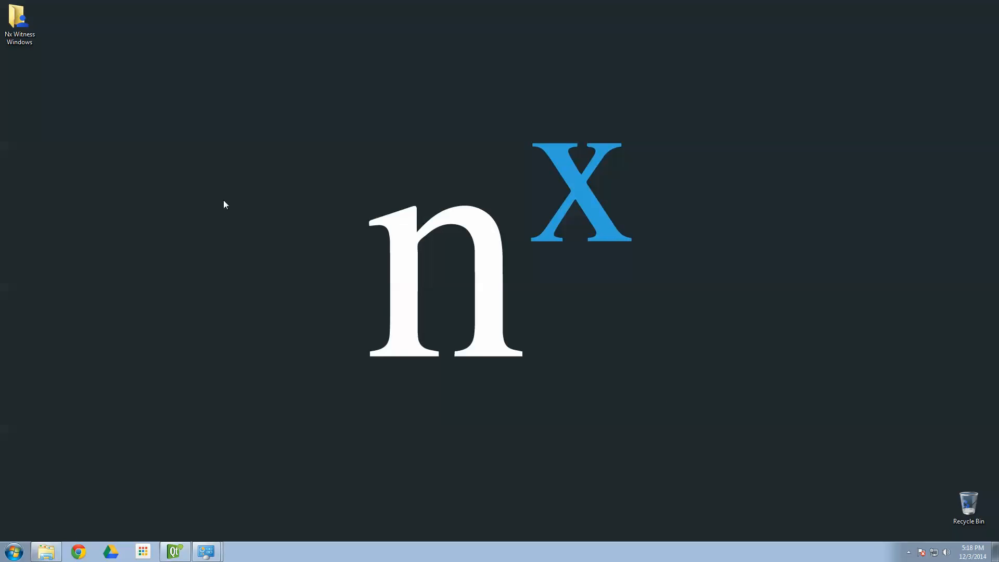
Navigate into Nx Witness Windows > 64 Bit and launch the server-only .msi installer.
click(19, 19)
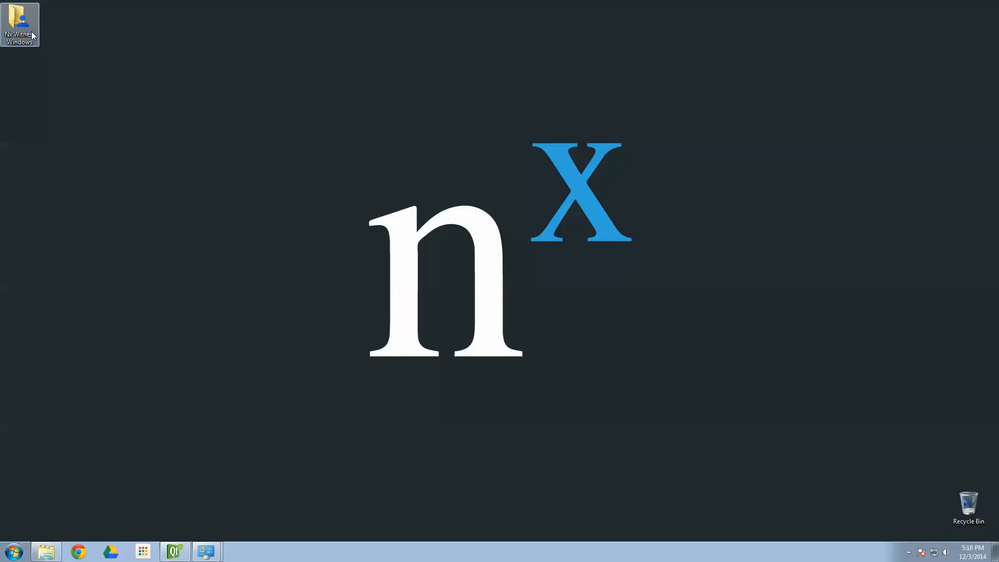
click(19, 22)
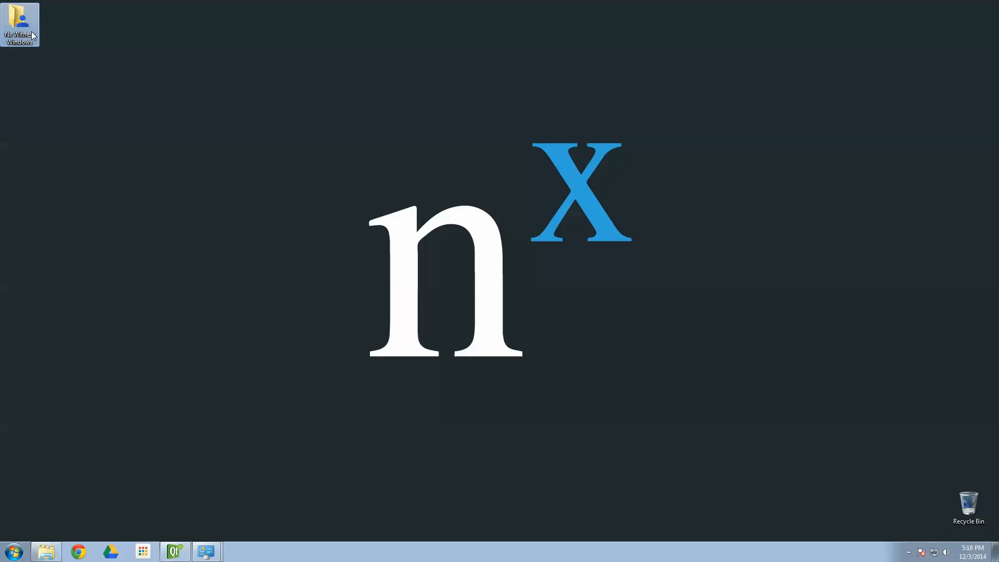
double_click(19, 23)
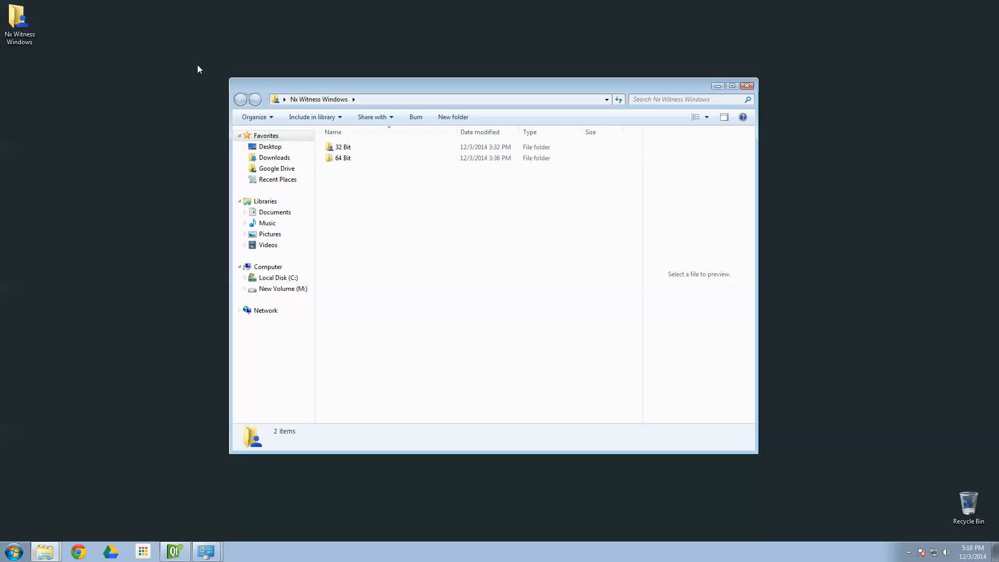
click(343, 158)
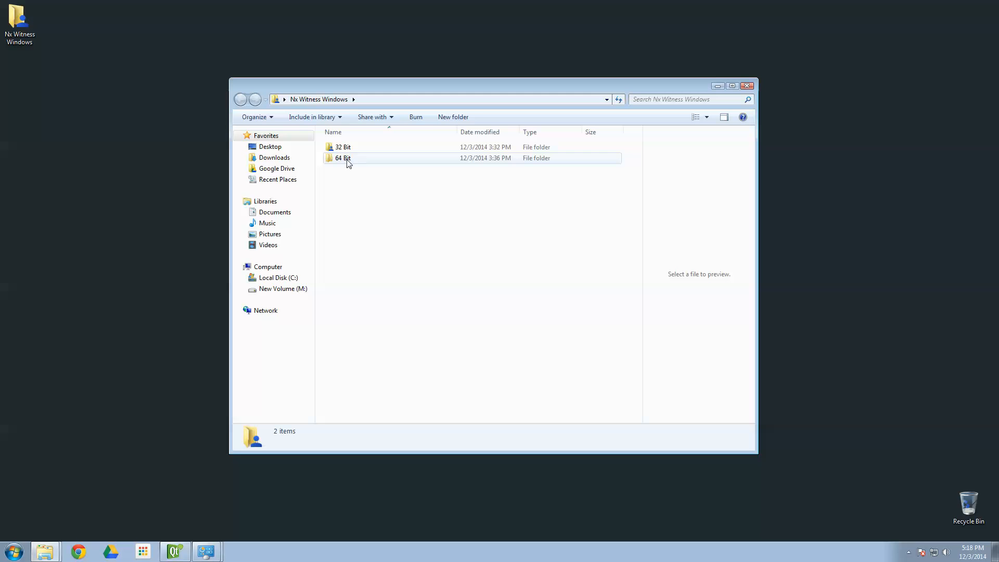
double_click(342, 157)
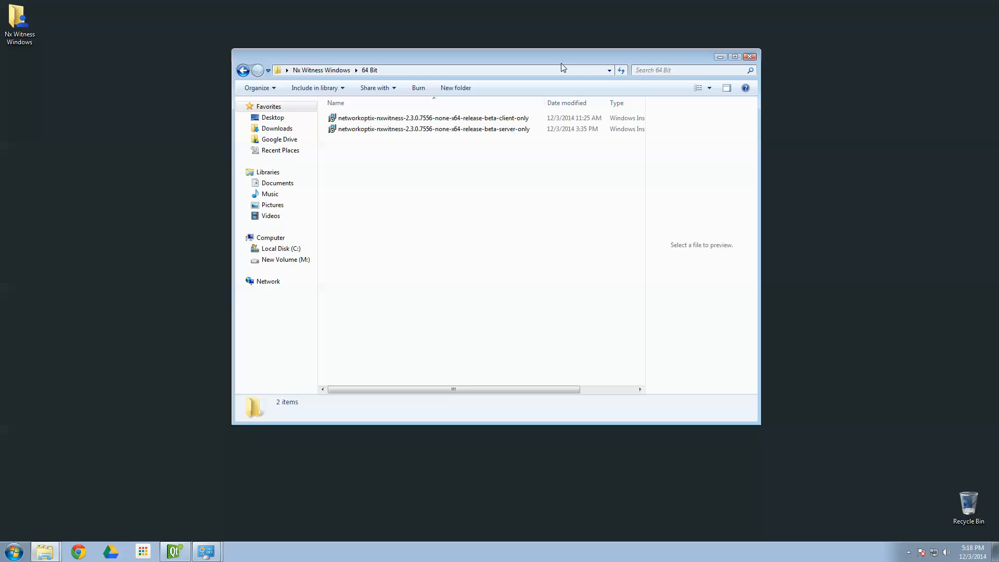
mouse_move(554, 67)
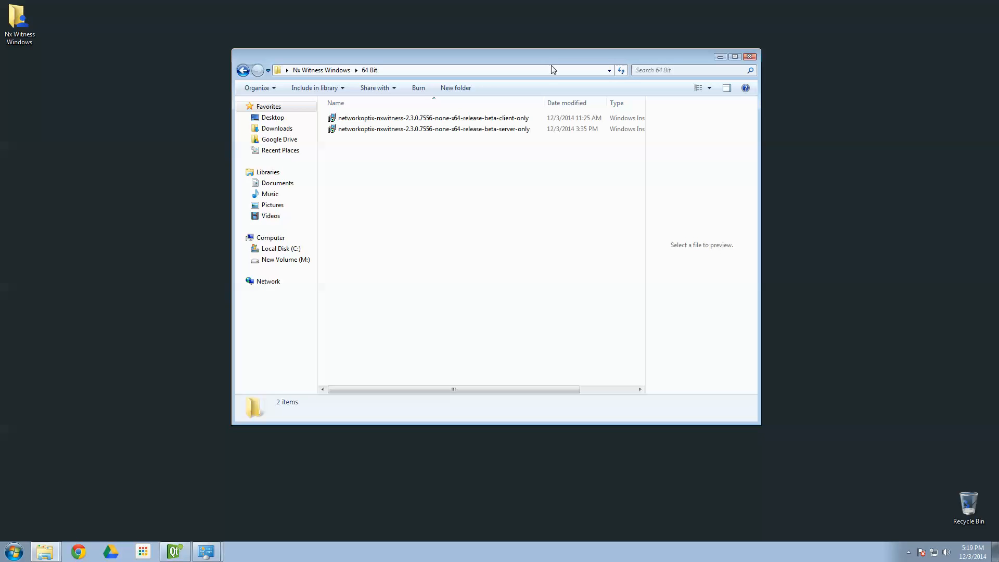
mouse_move(551, 70)
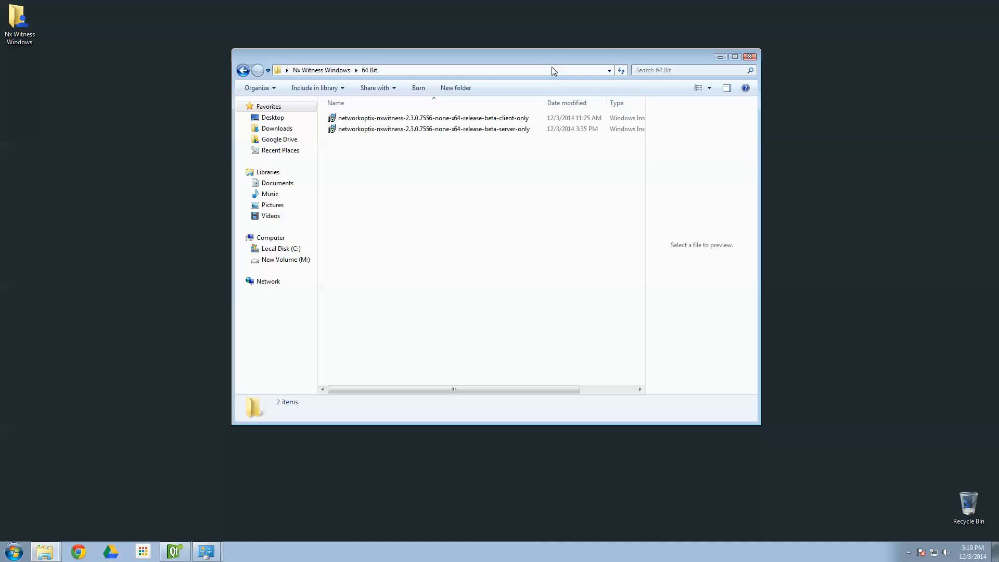
double_click(433, 128)
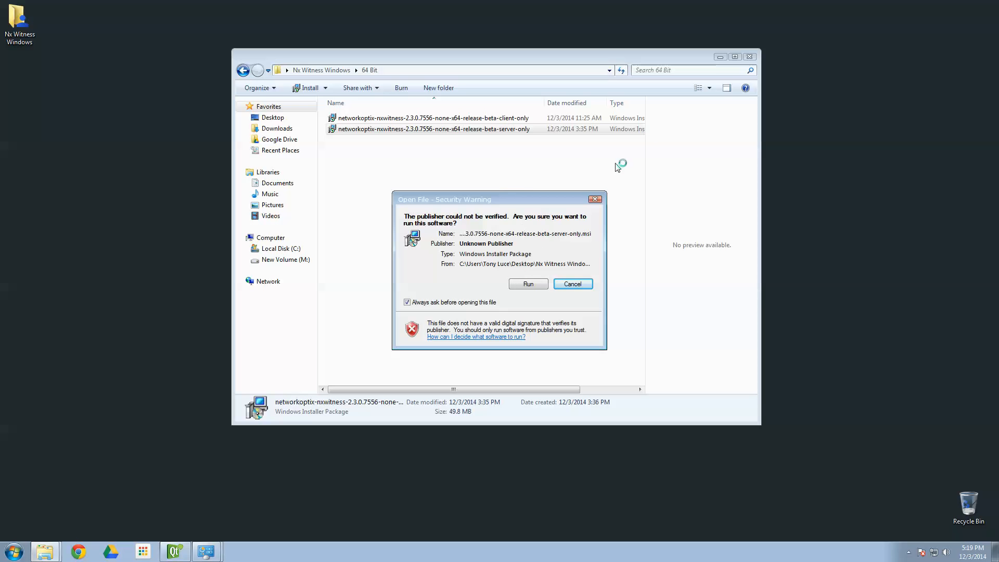
Run the unverified installer and move the Server Setup wizard to the screen centre.
click(527, 284)
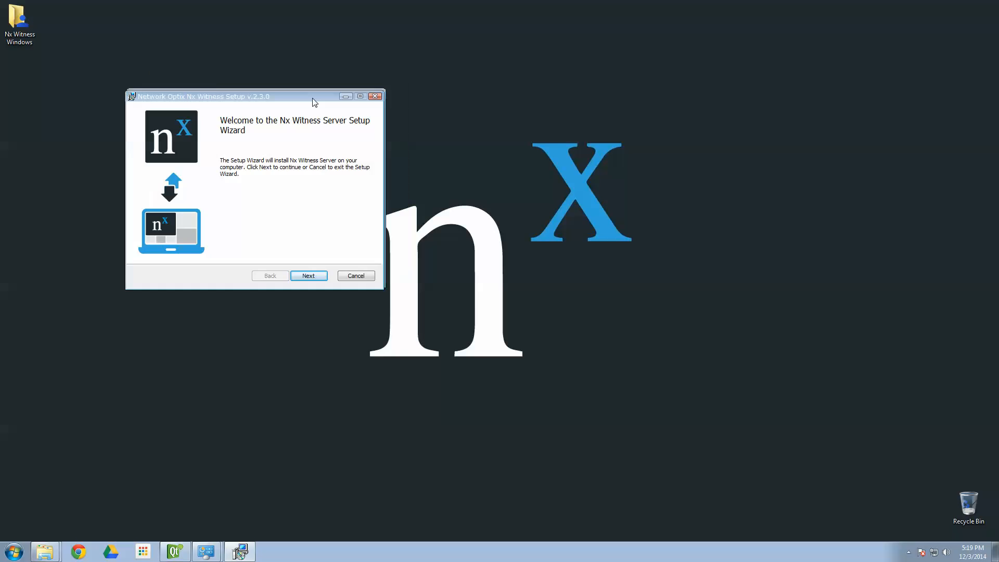
drag(204, 96, 452, 71)
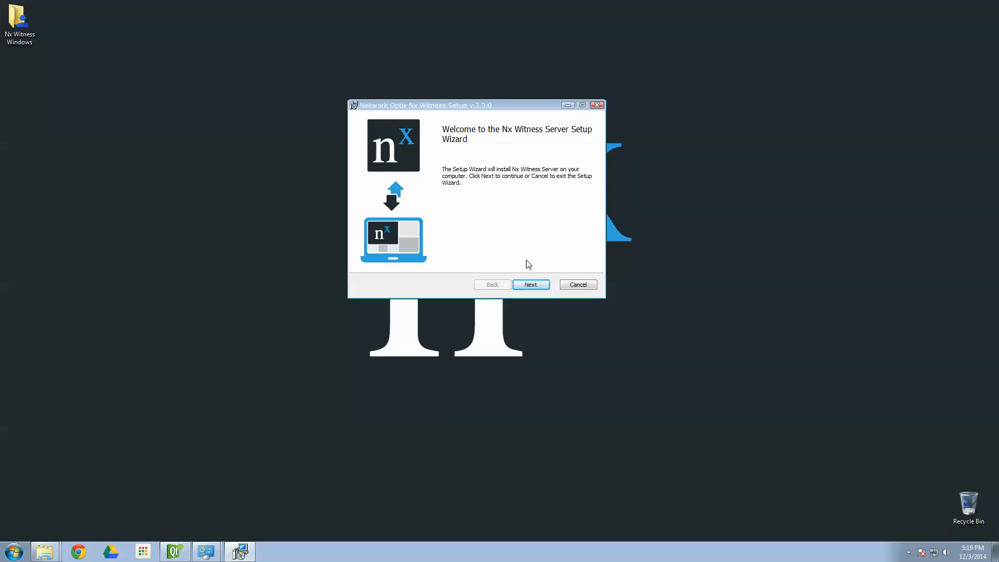
Accept the license agreement and advance to the Server Configuration page.
click(530, 284)
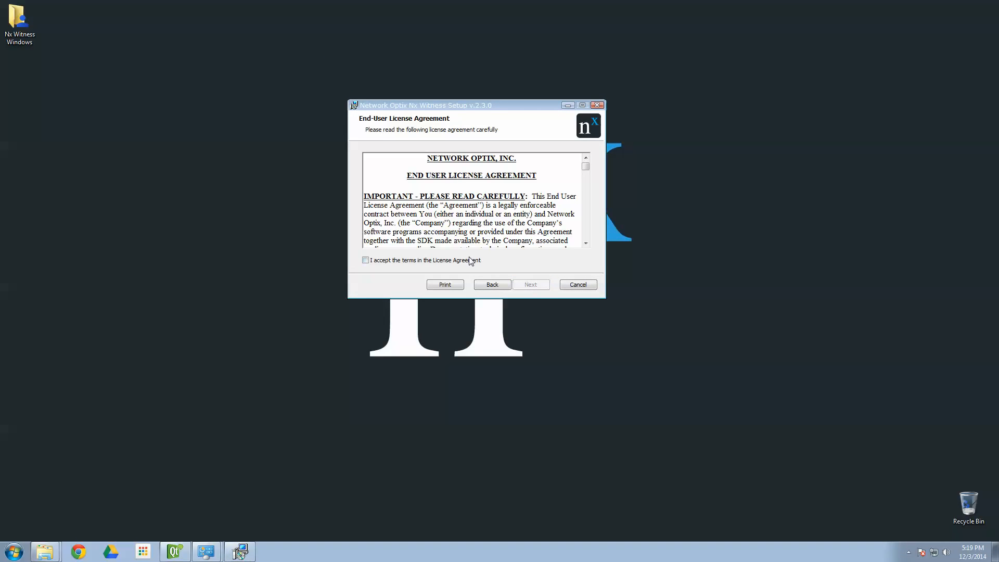
click(365, 261)
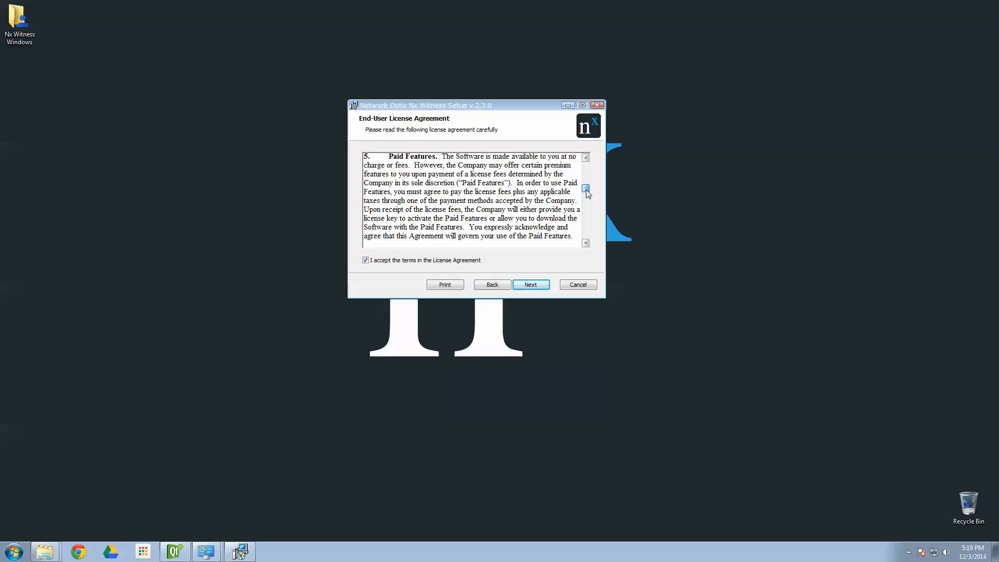
click(584, 207)
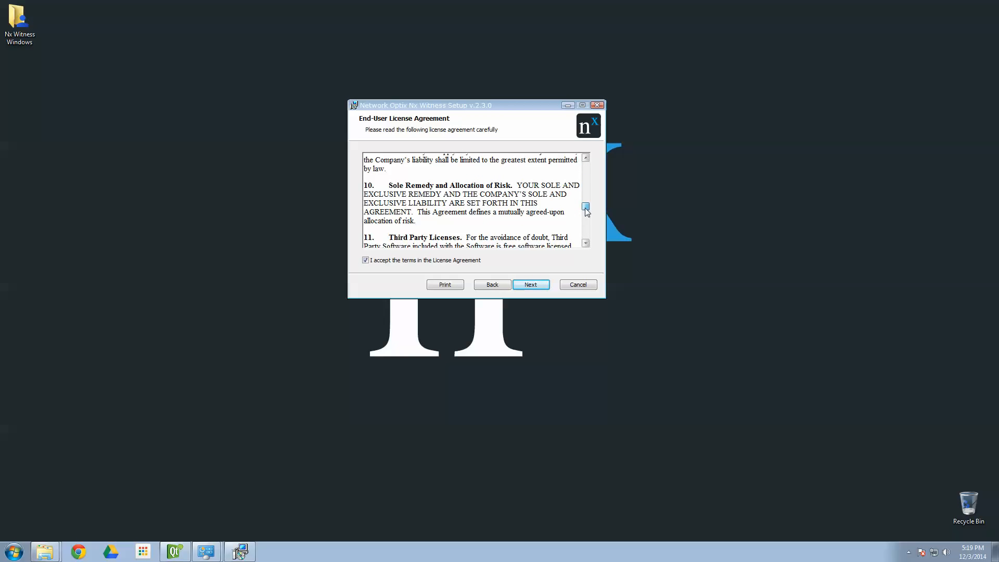
click(584, 244)
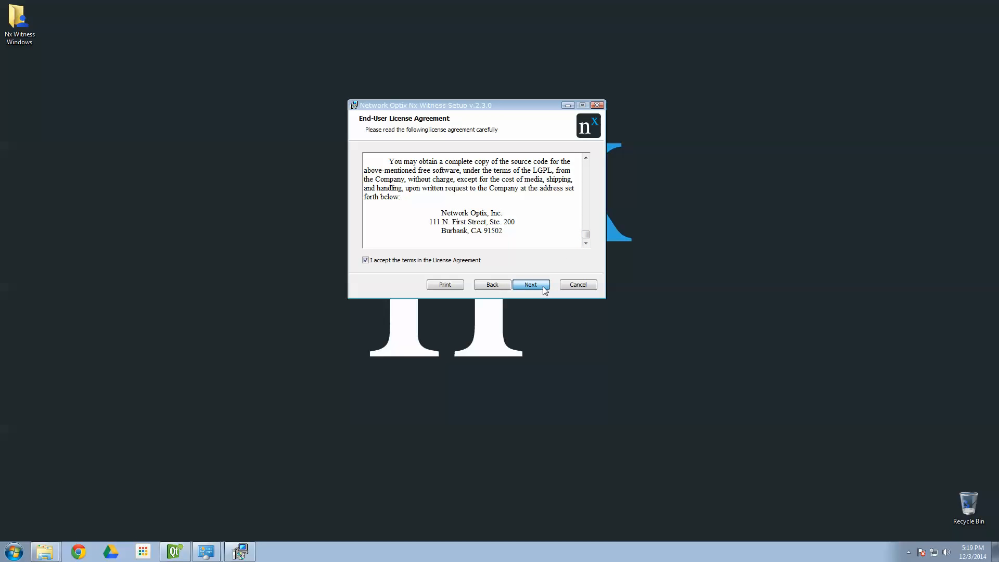
click(530, 284)
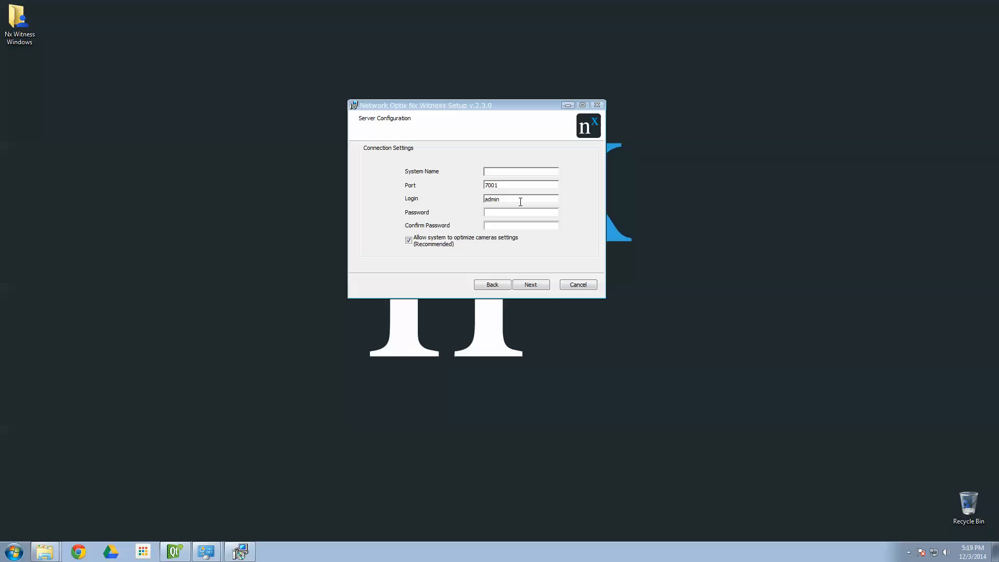
Name the system Nx Demo, set and confirm the admin password, and reach Ready to install.
text(Nx Demo)
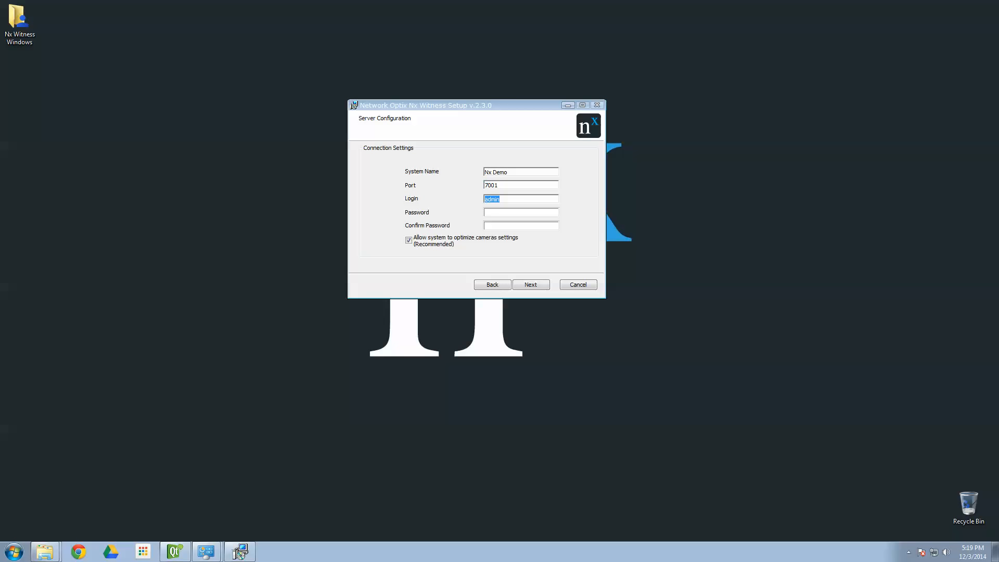
click(519, 212)
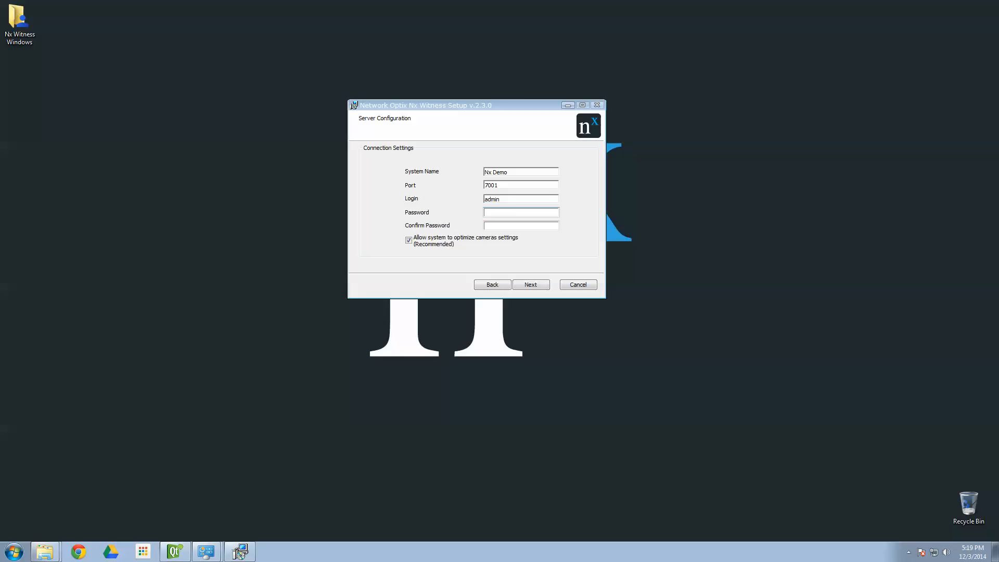
text(•)
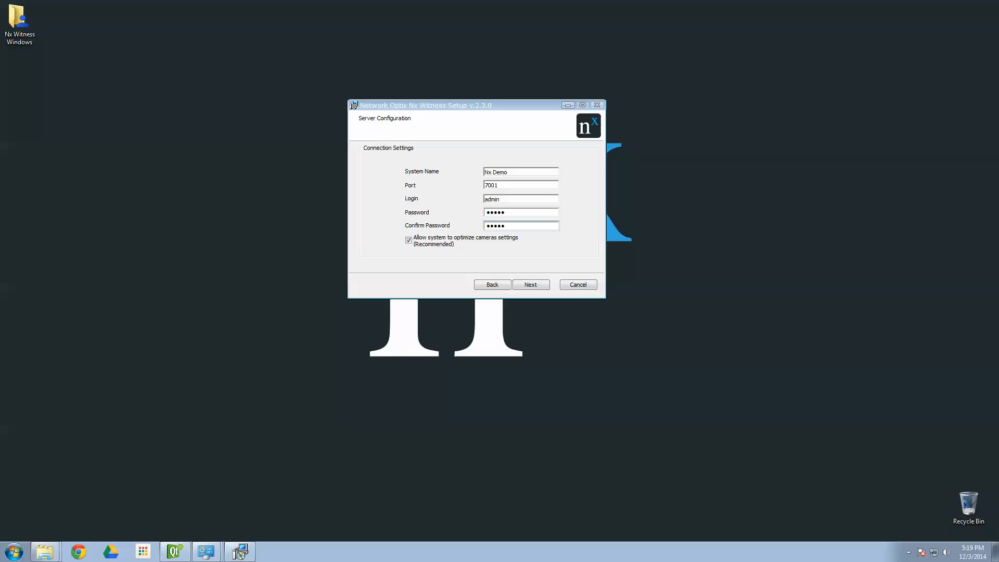
click(530, 284)
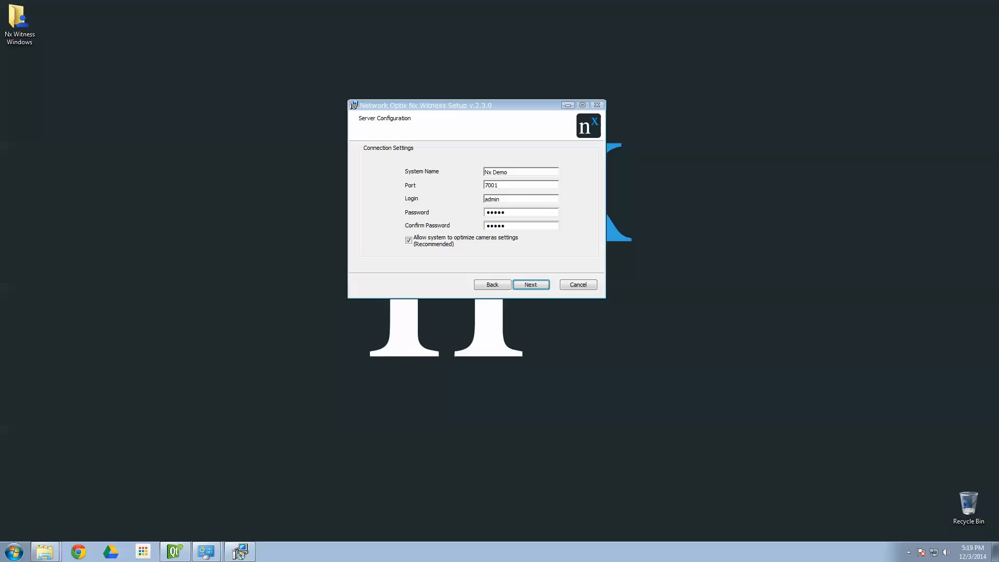
mouse_move(485, 246)
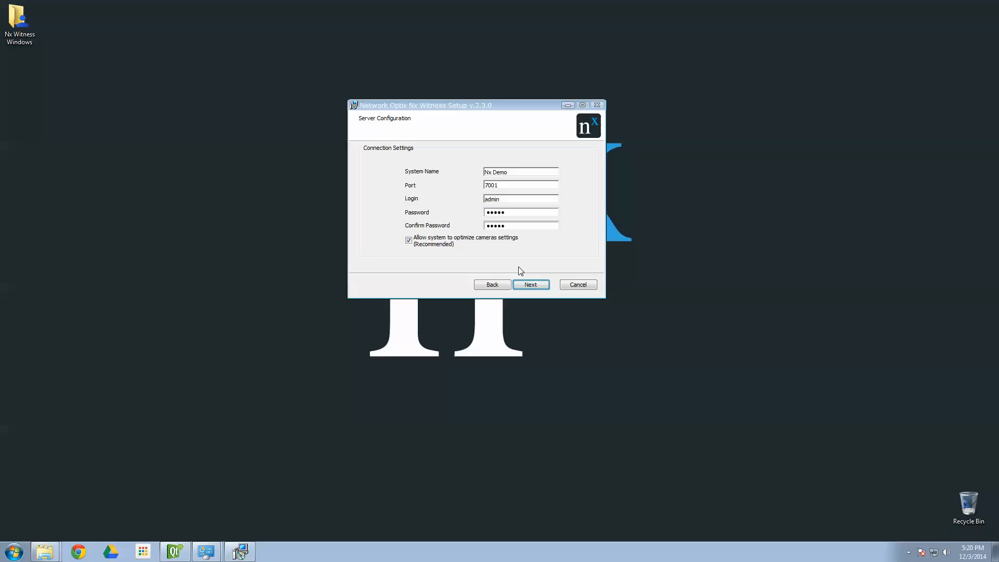
mouse_move(525, 272)
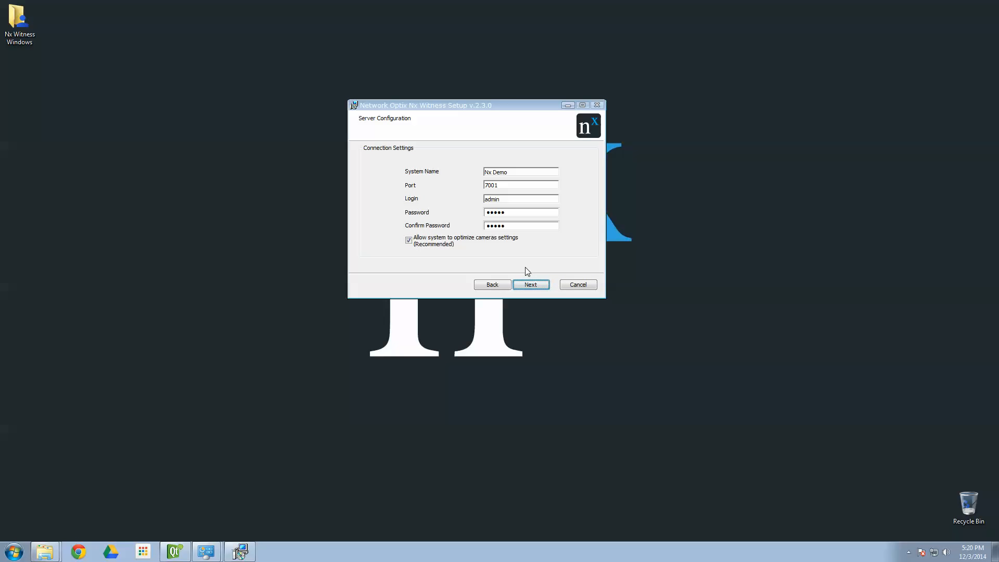
click(530, 284)
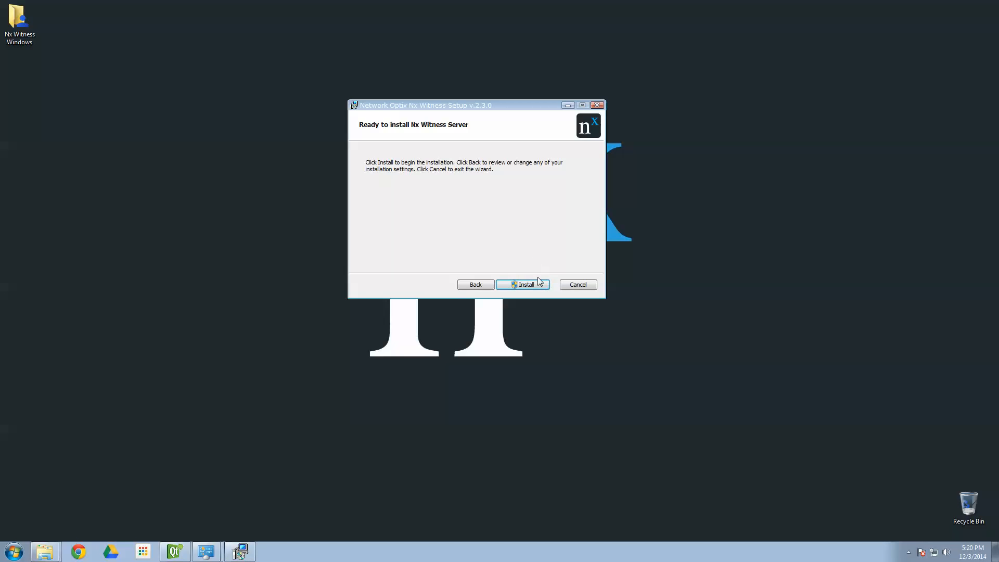
Install Nx Witness Server and finish the wizard, leaving the media server in the tray.
click(521, 284)
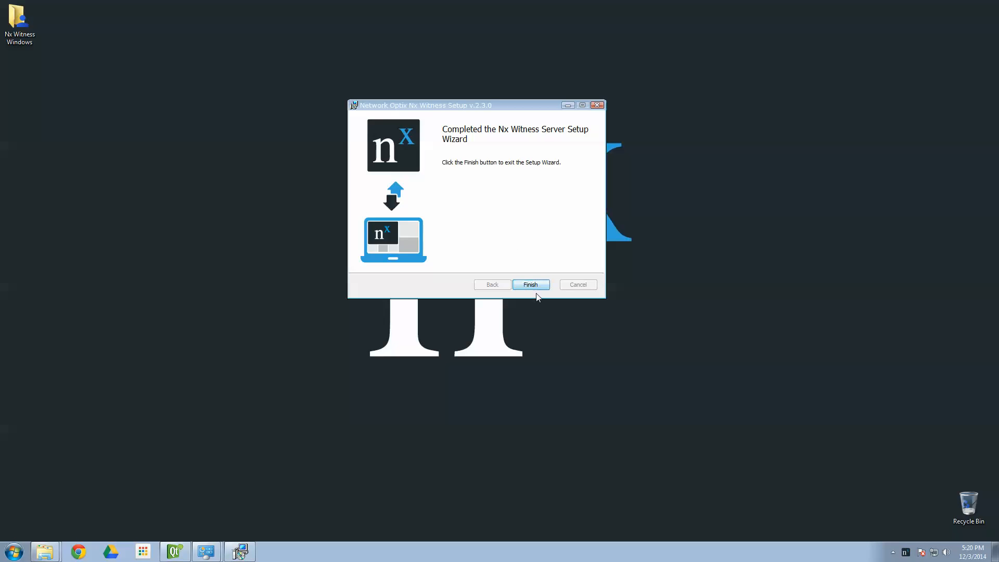
click(530, 284)
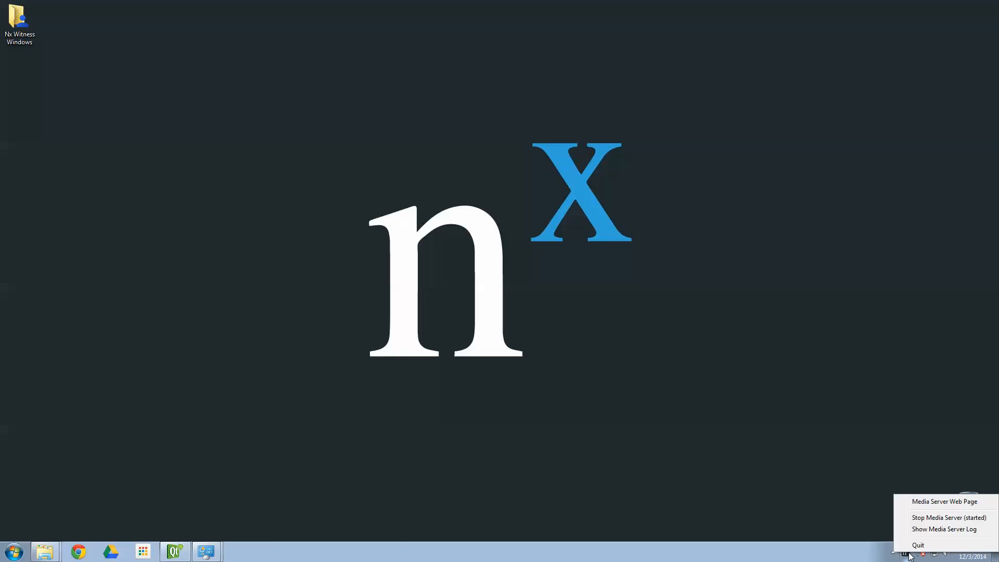
mouse_move(879, 543)
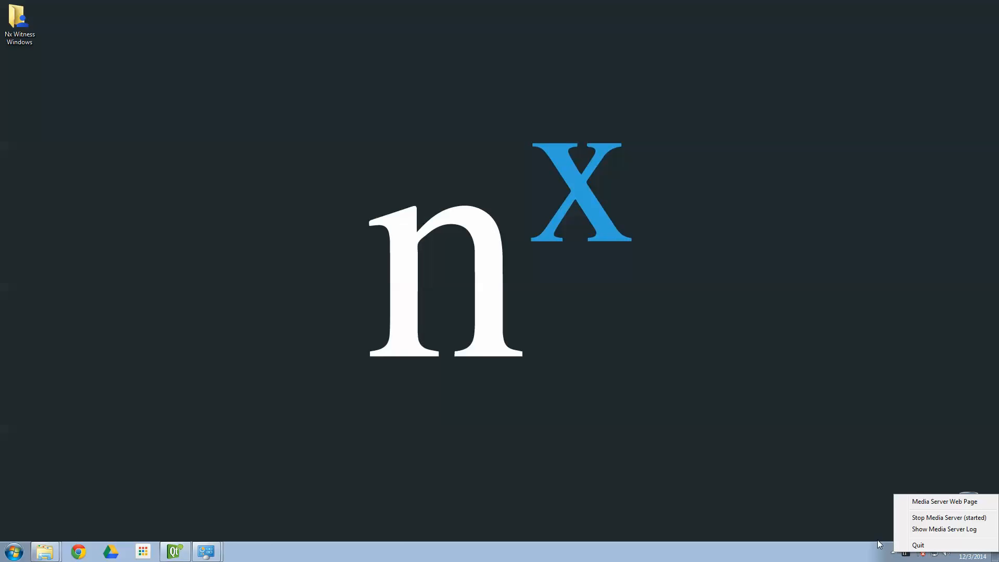
mouse_move(841, 482)
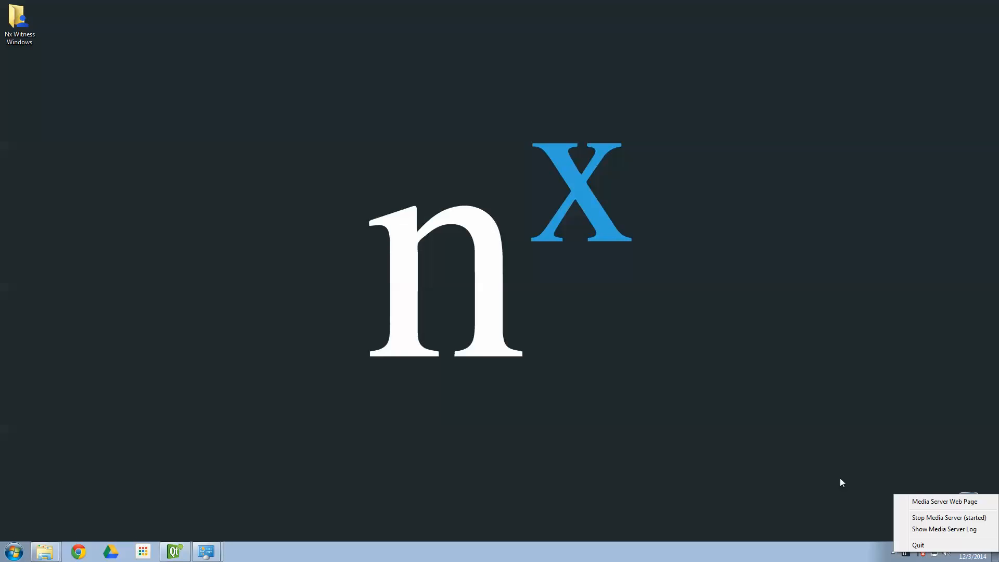
mouse_move(943, 529)
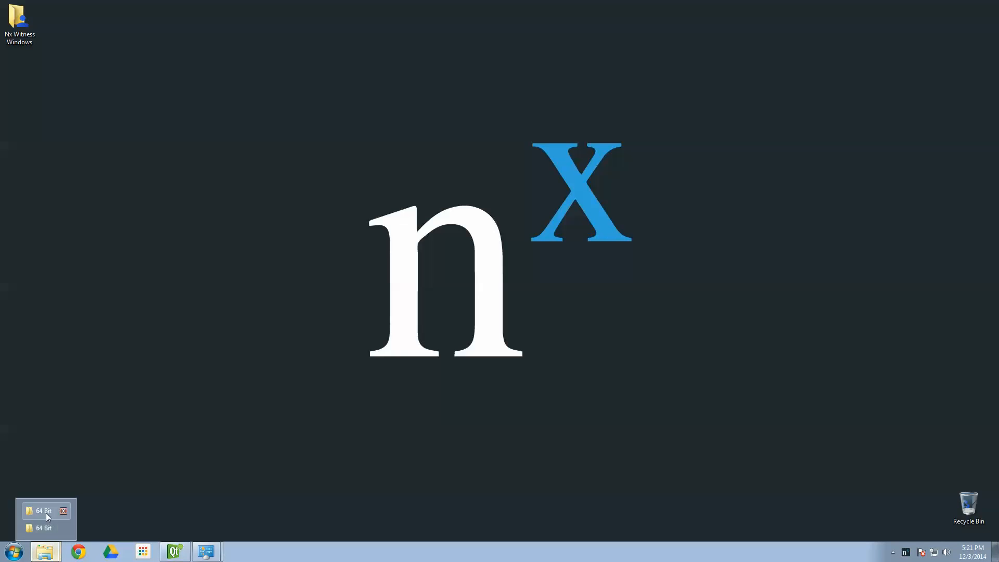
Launch the client-only .msi from the 64 Bit folder and pass the welcome page.
click(43, 511)
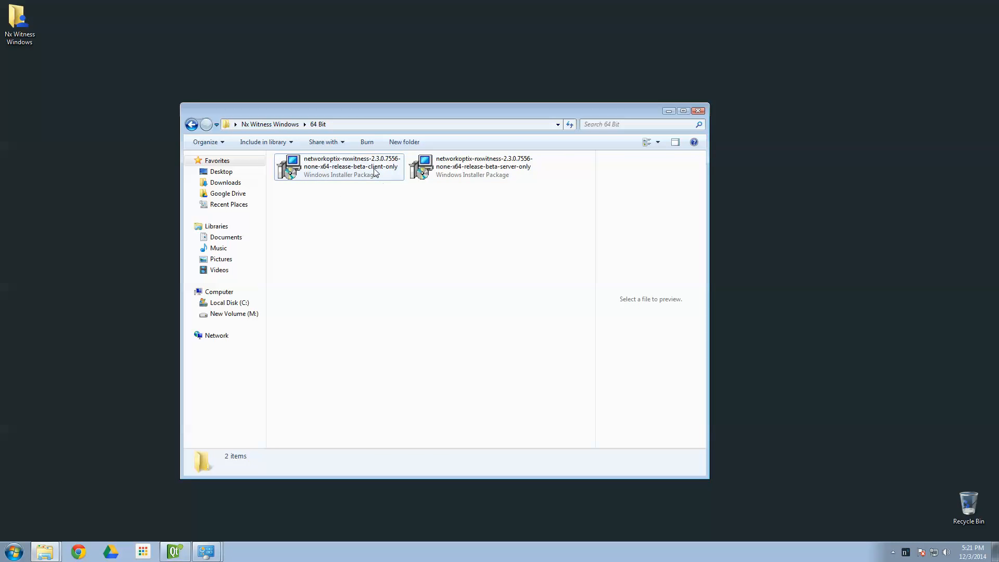
double_click(338, 166)
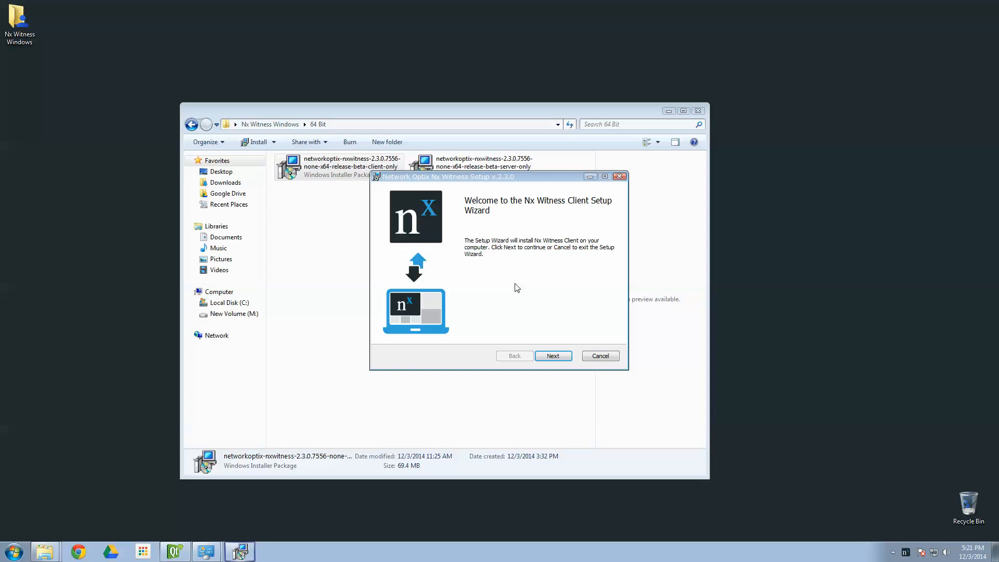
click(551, 356)
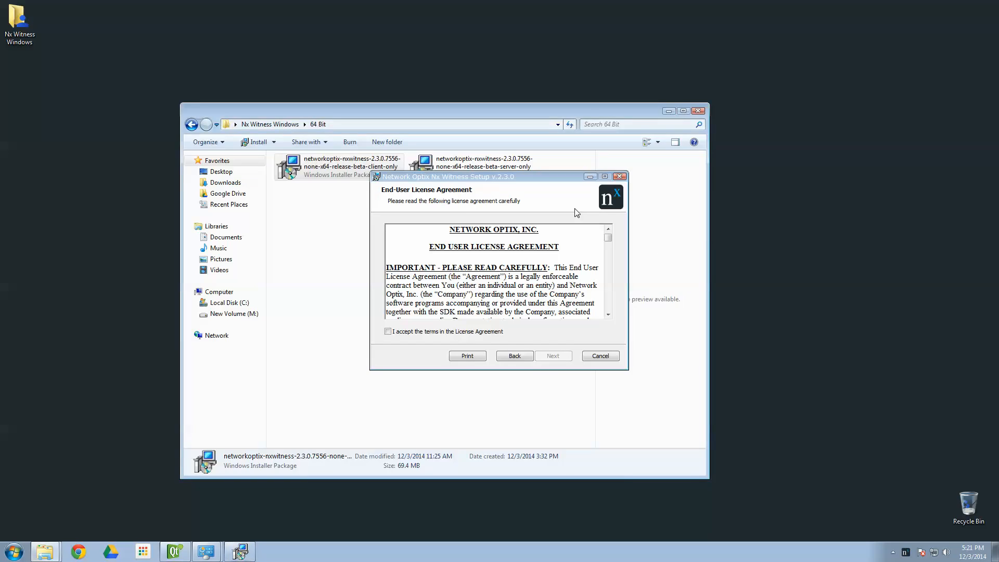
Accept the client license, keep the desktop shortcut, and reach Ready to install.
click(387, 331)
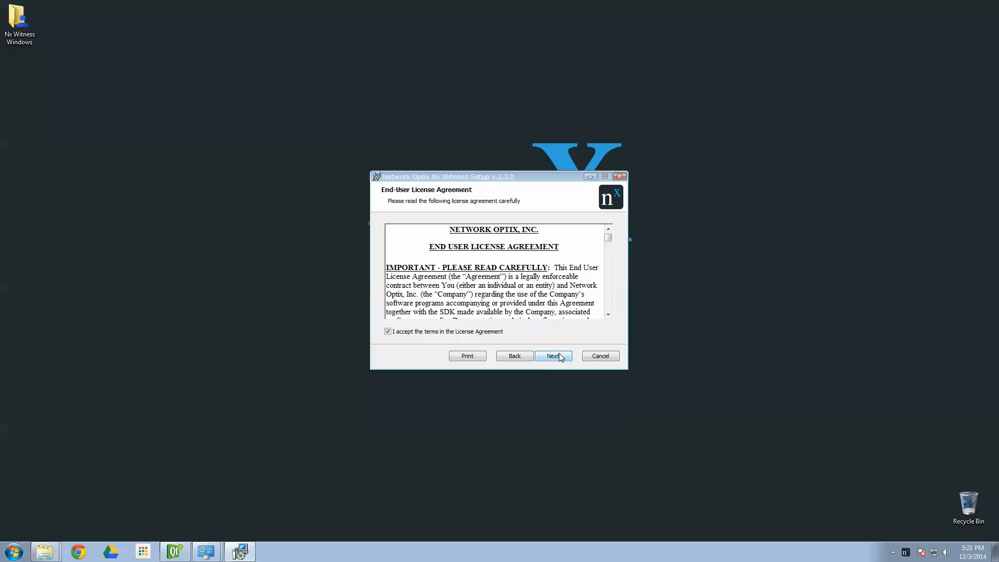
click(551, 355)
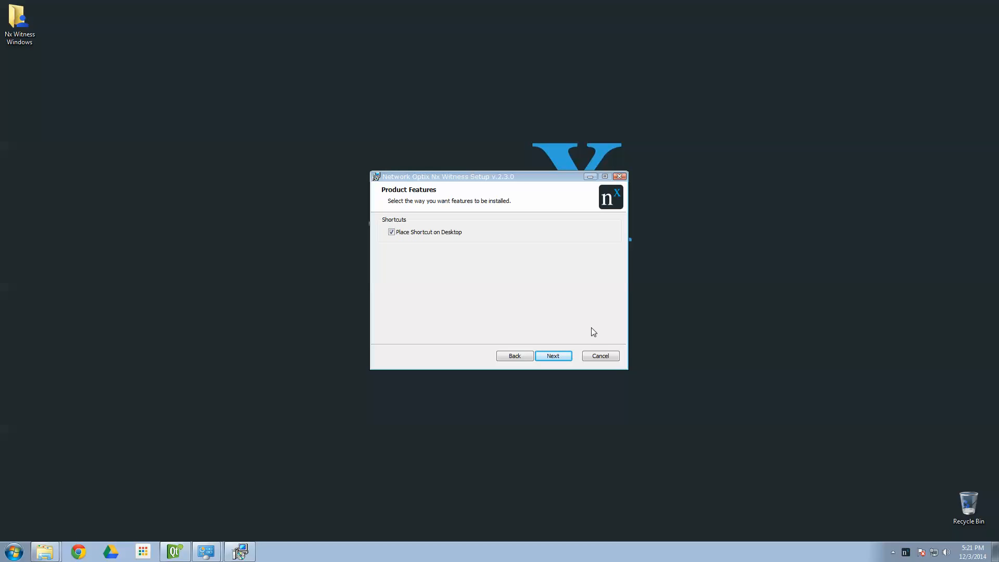
mouse_move(567, 358)
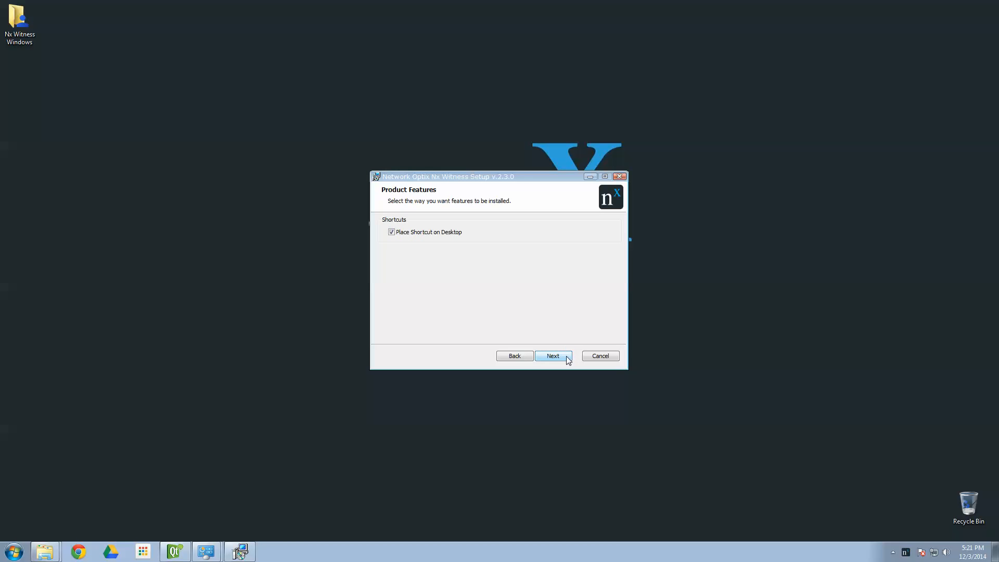
click(551, 355)
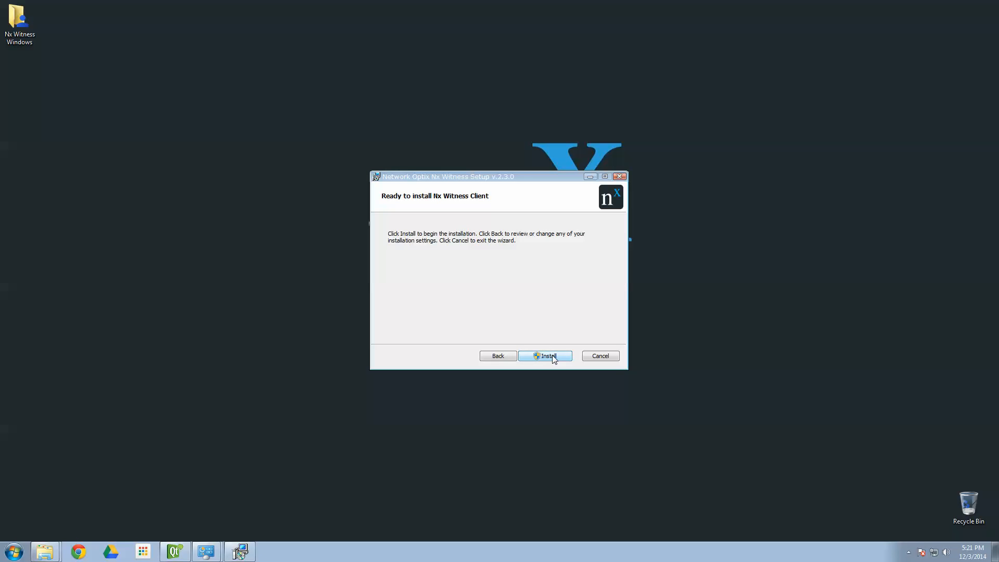
Install Nx Witness Client and close the completed wizard.
click(544, 355)
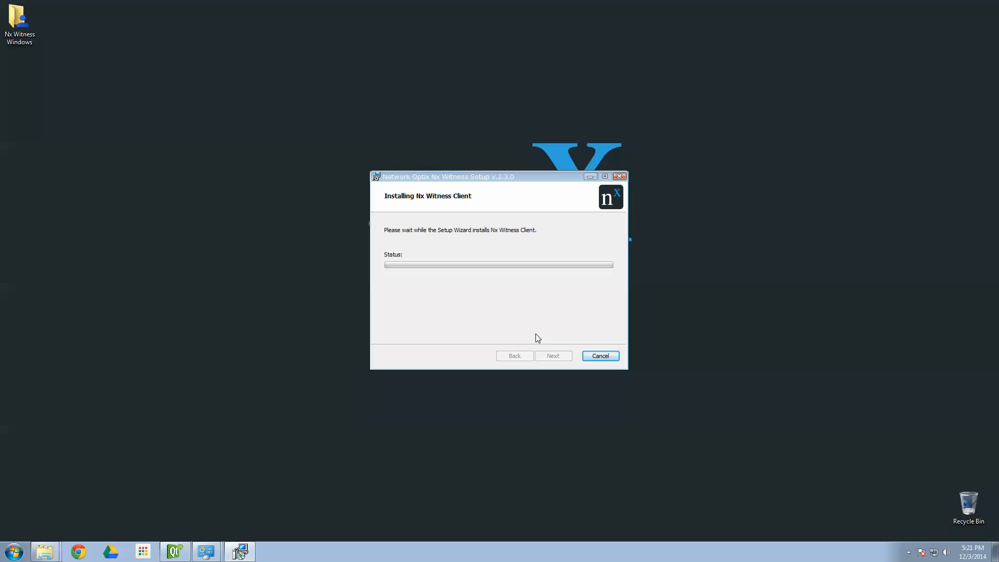
mouse_move(536, 338)
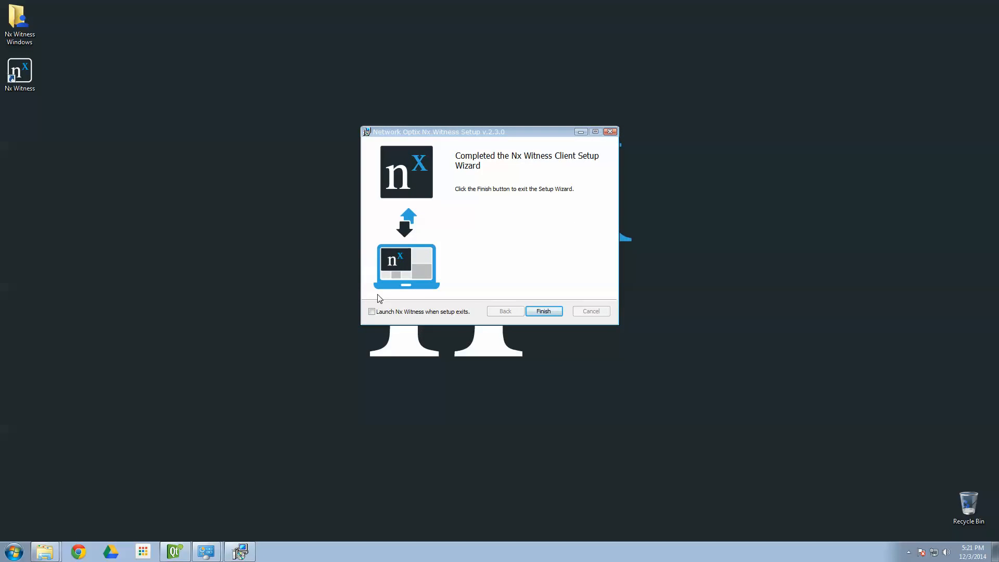
mouse_move(406, 303)
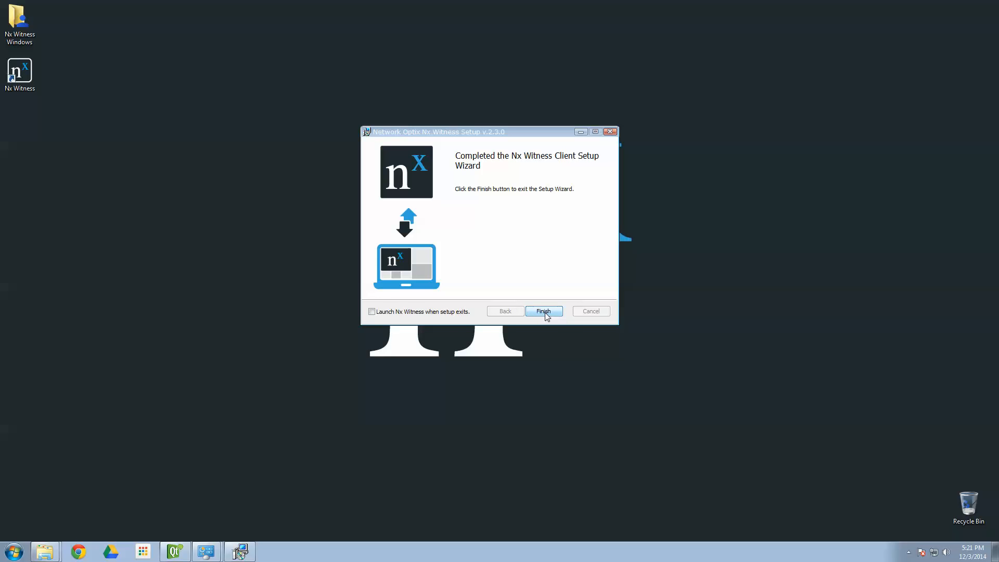
click(543, 311)
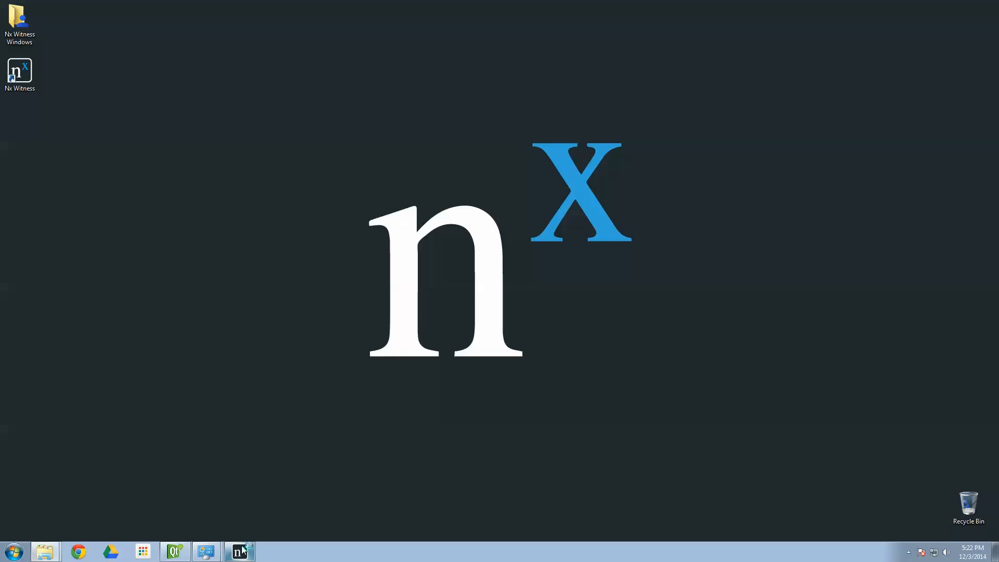
Log in to the local server at 127.0.0.1 as admin after a successful connection test.
click(239, 551)
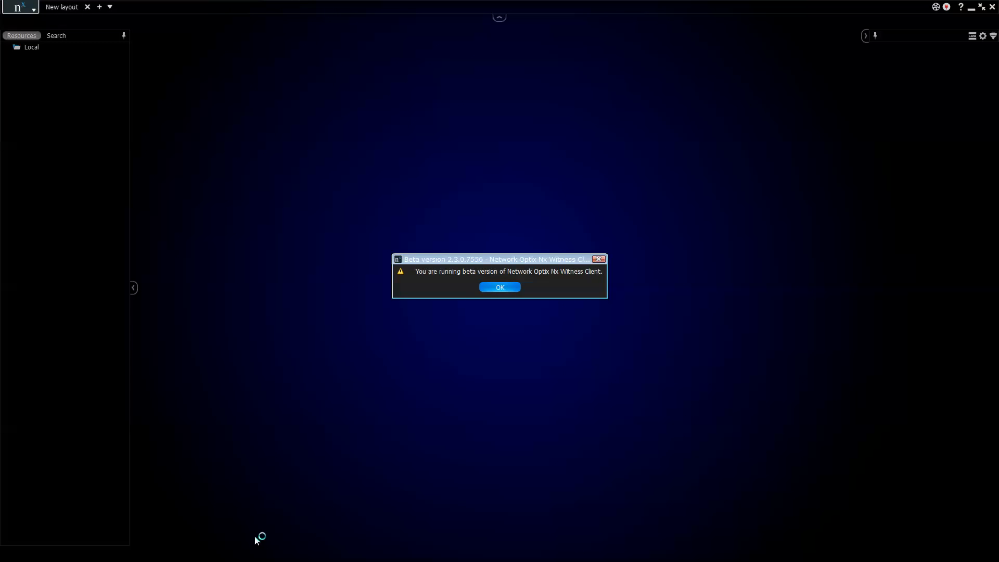
click(500, 287)
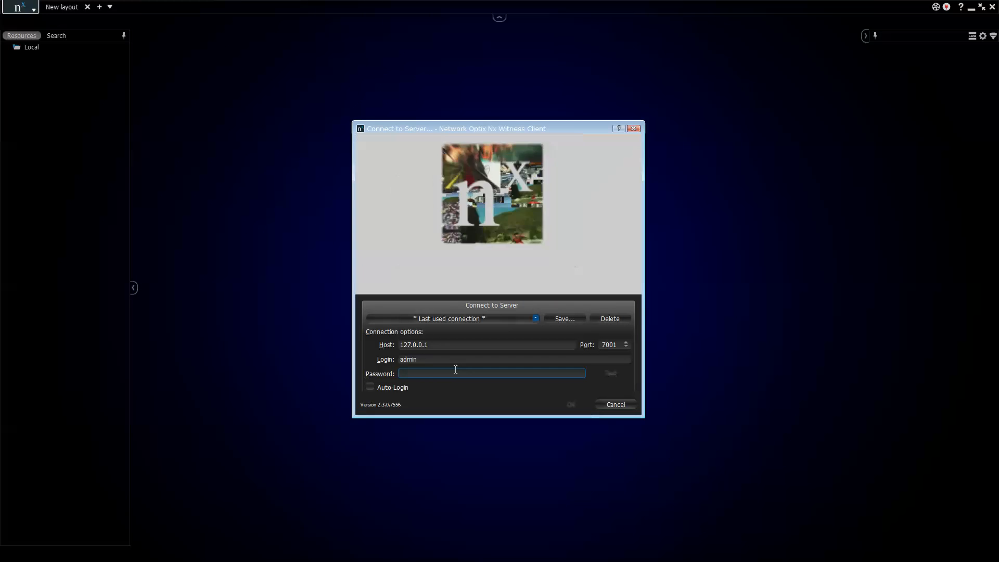
text(*****)
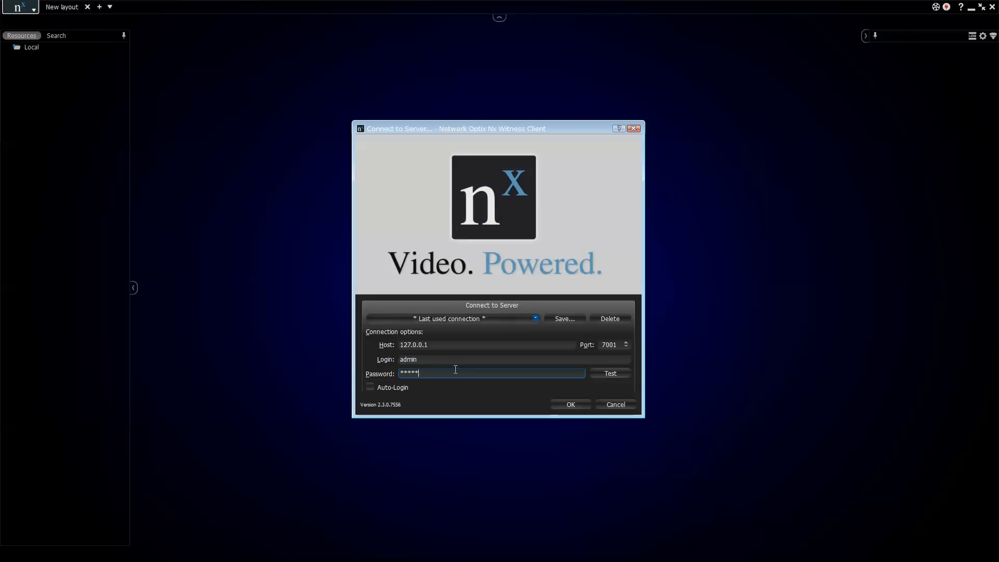
mouse_move(621, 342)
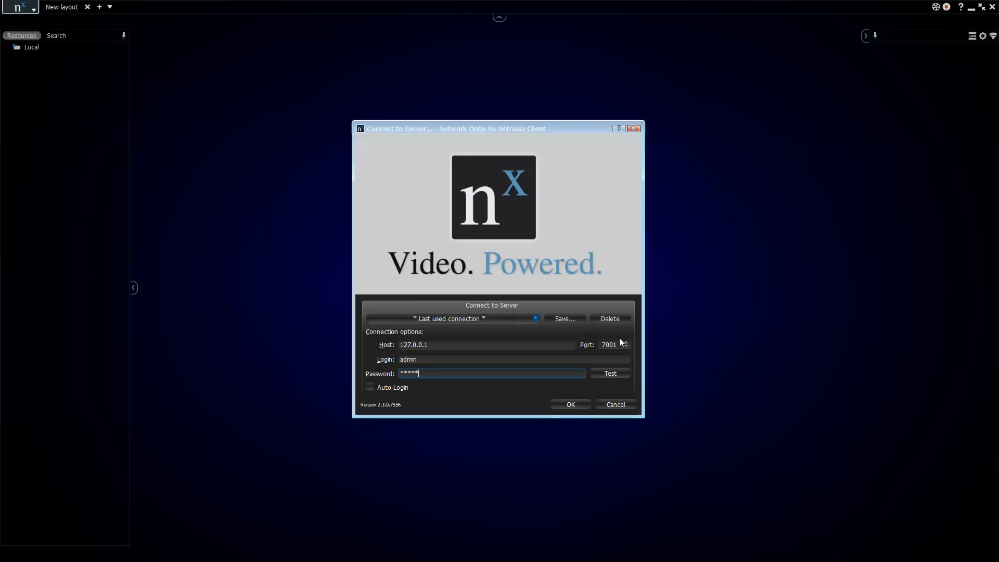
click(609, 374)
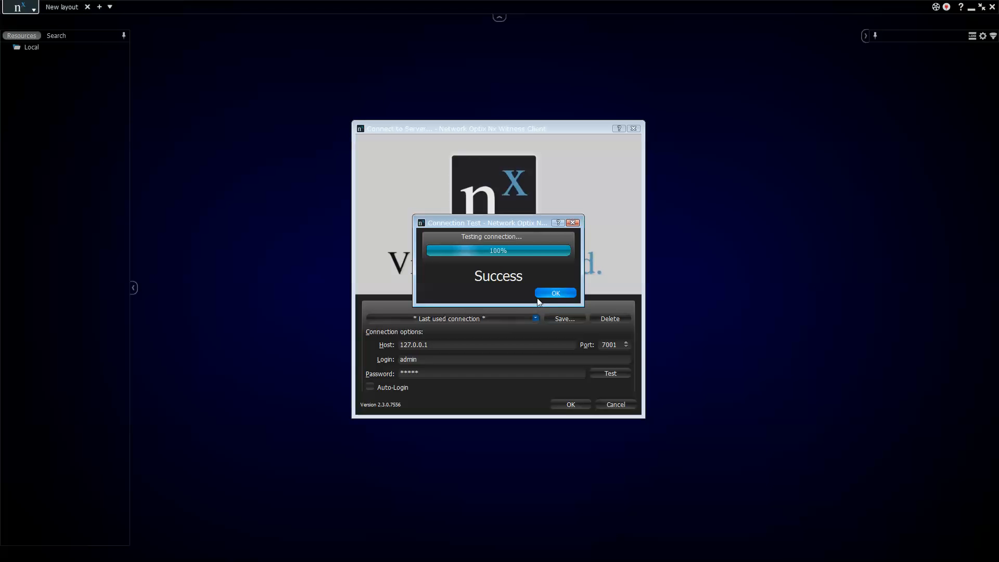
click(554, 293)
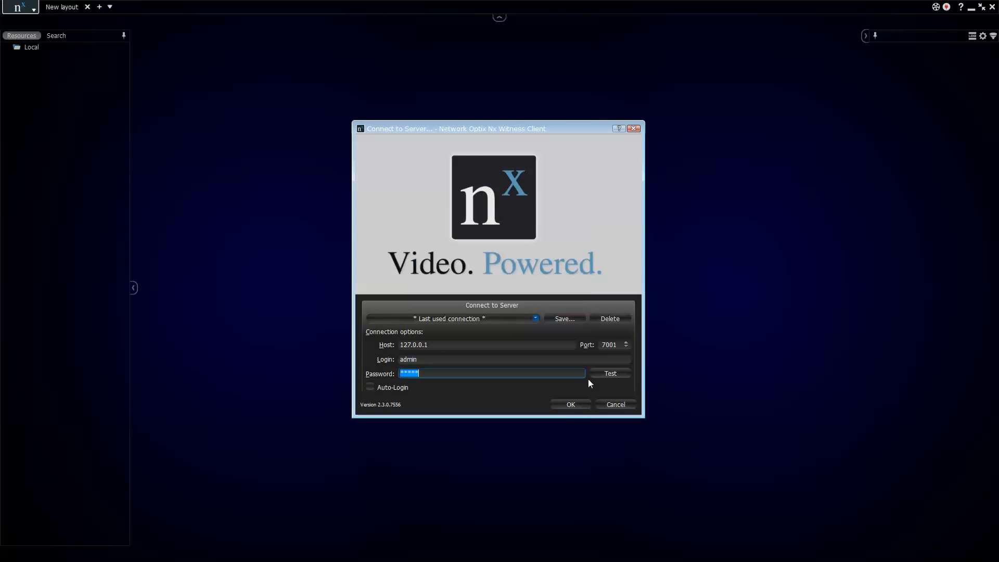
click(569, 404)
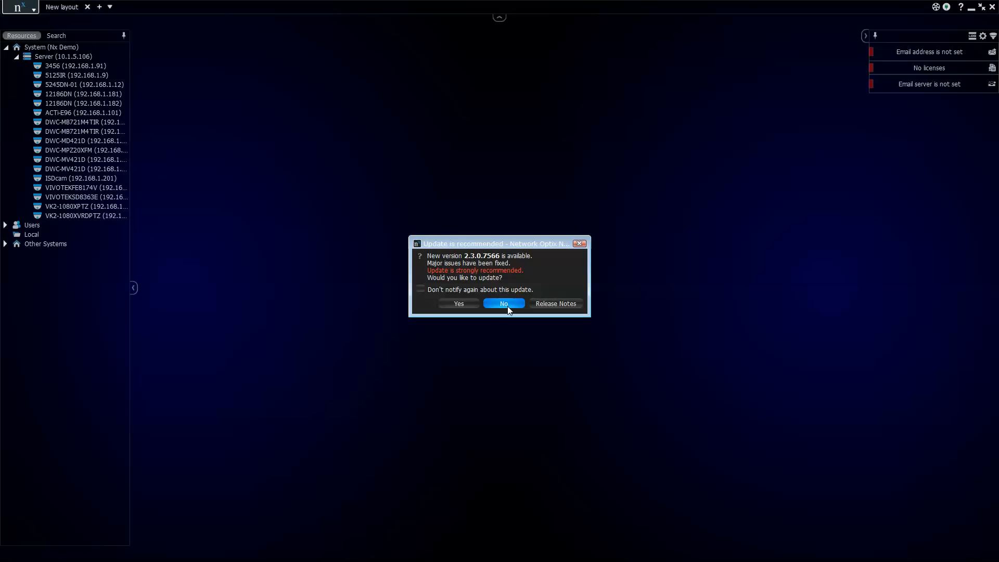
Decline the update, add two camera feeds to the layout and maximize the DWC-MPZ20XFM view.
click(503, 303)
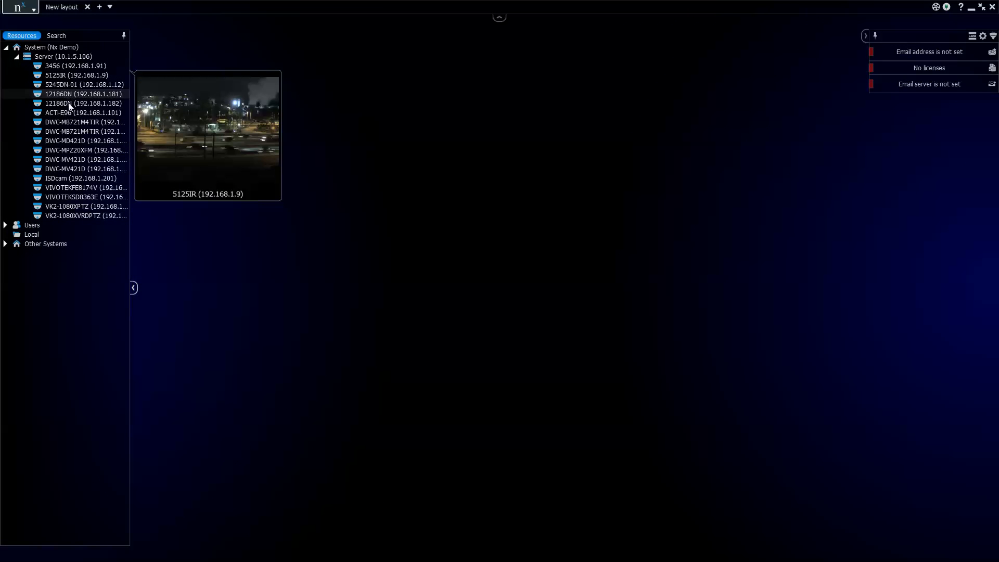
click(84, 140)
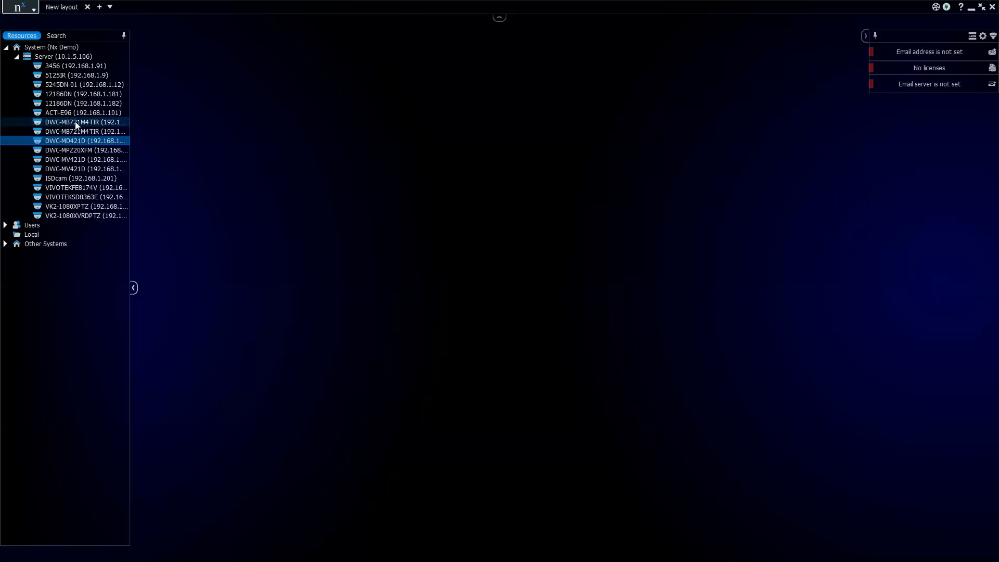
double_click(76, 122)
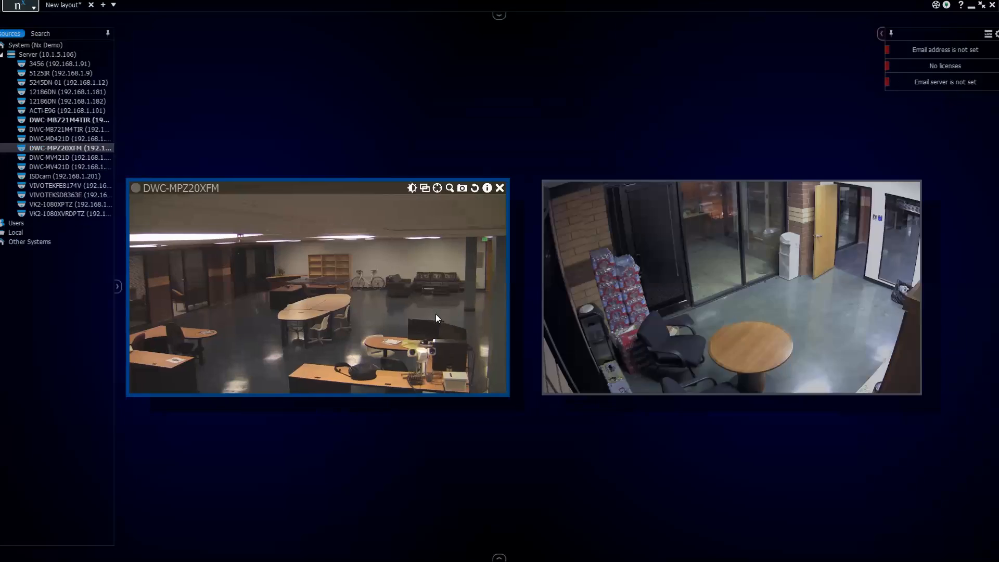
double_click(317, 286)
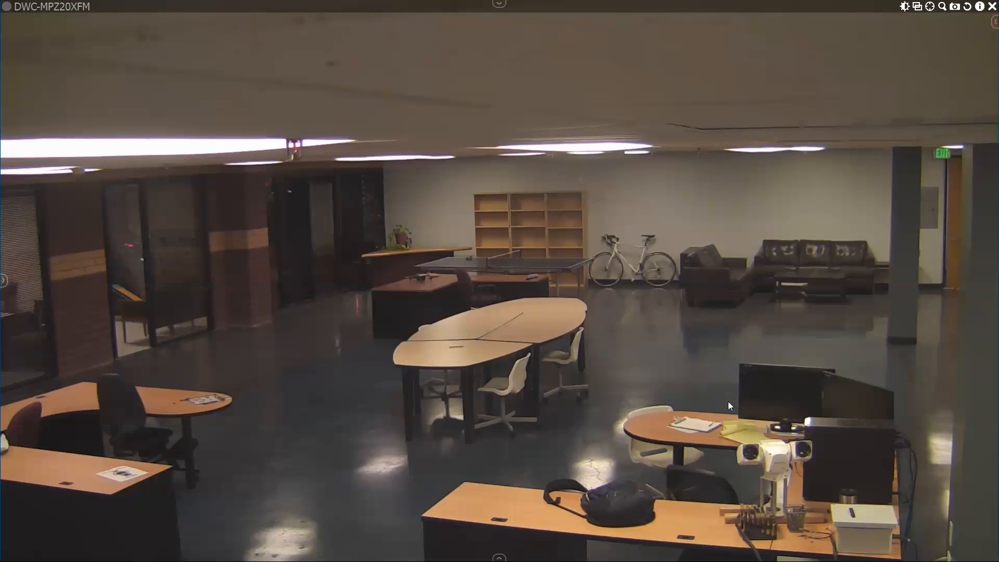